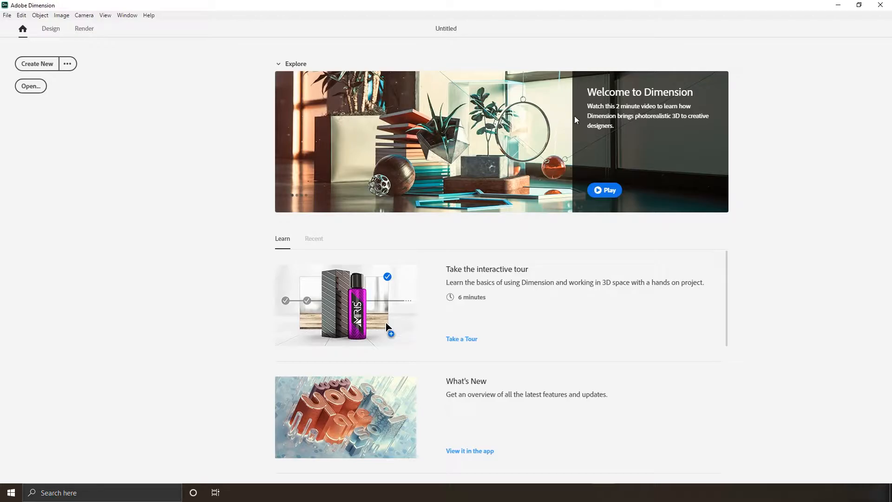
Play the welcome video about Dimension and browse the start screen
left_click(604, 190)
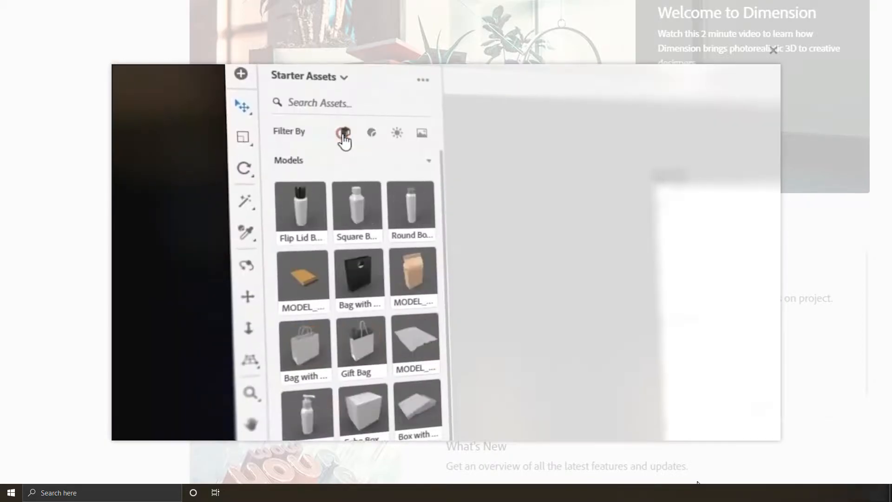
scroll("down", 3)
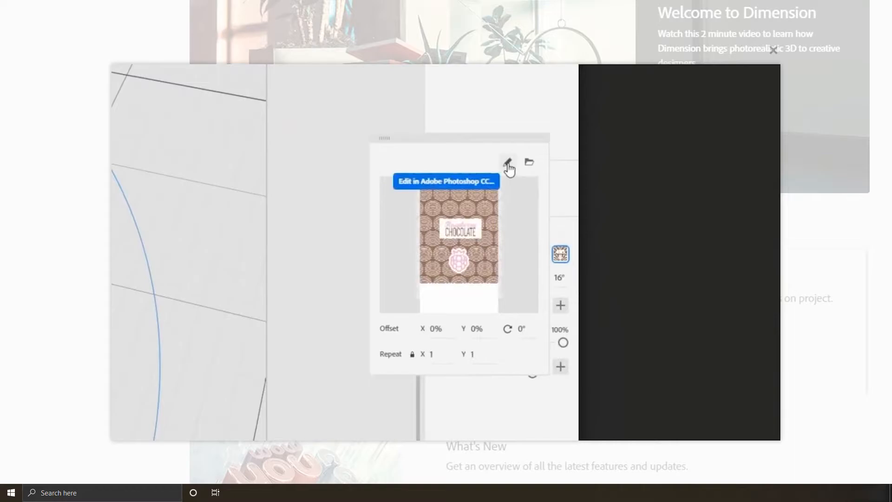
left_click(507, 162)
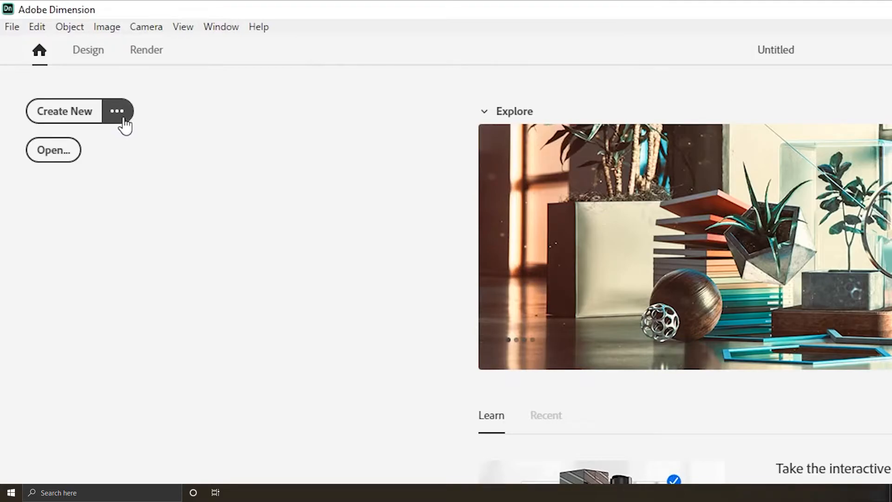
Create a blank project named 'Name your project' with a 1,024 × 768 px canvas at 72 pixels/inch
left_click(64, 111)
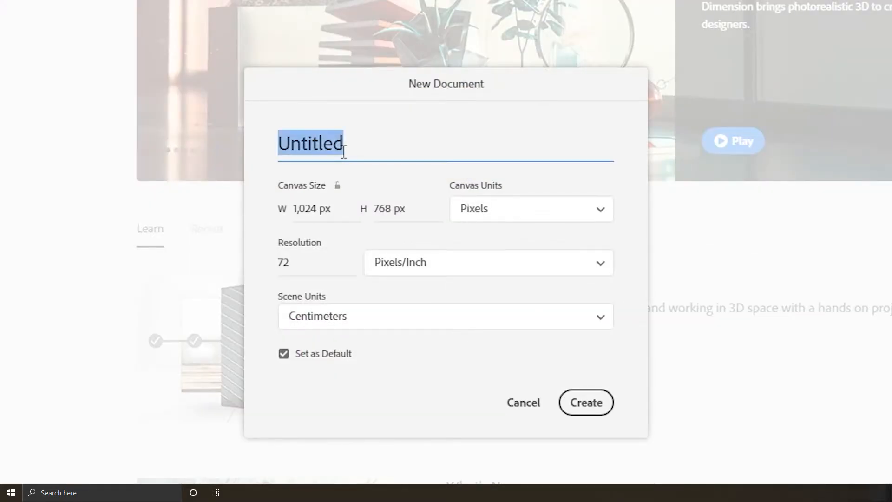
type("N")
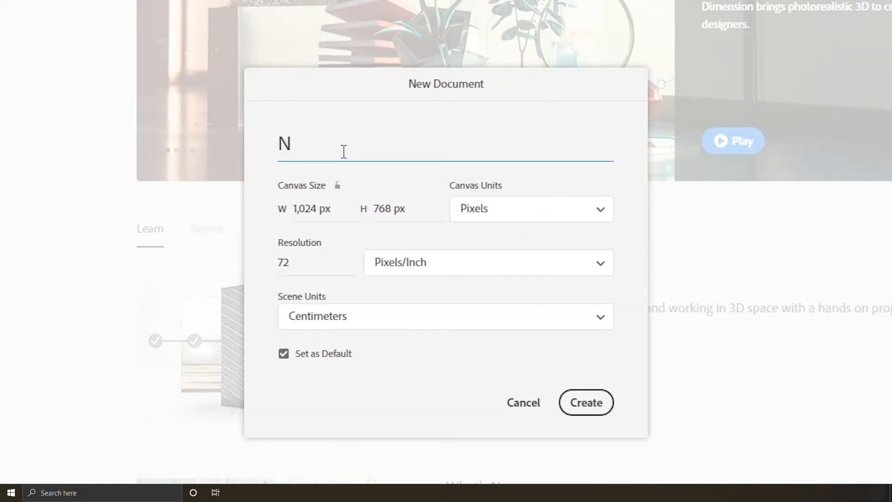
type("ame your p")
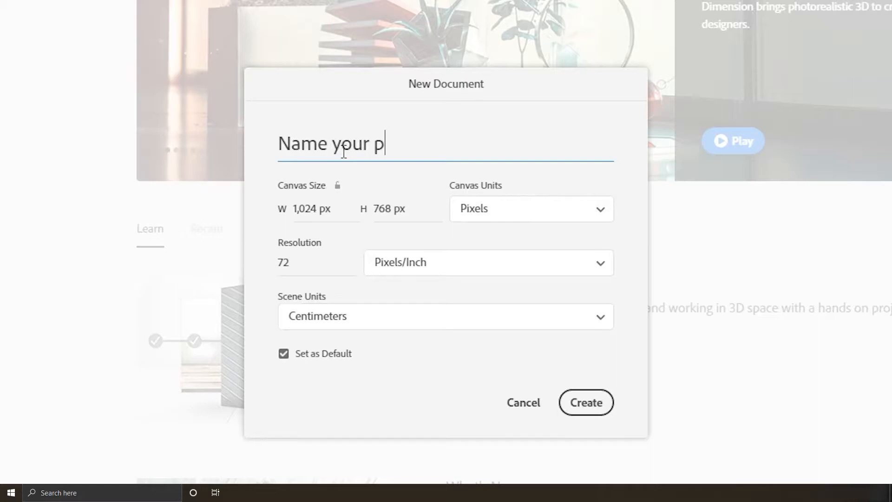
type("roject")
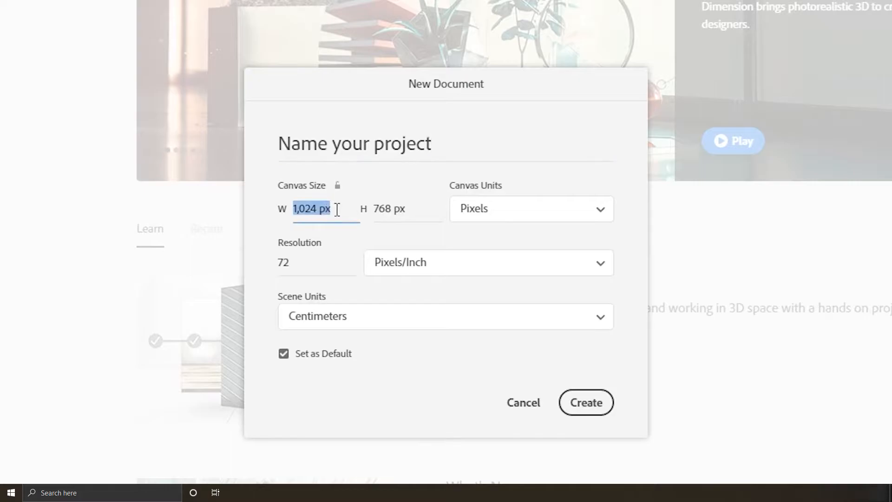
left_click(486, 262)
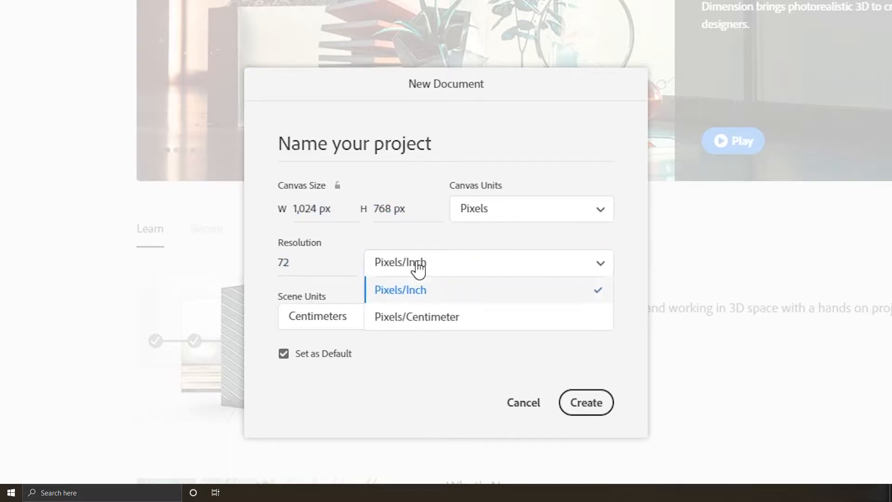
left_click(400, 289)
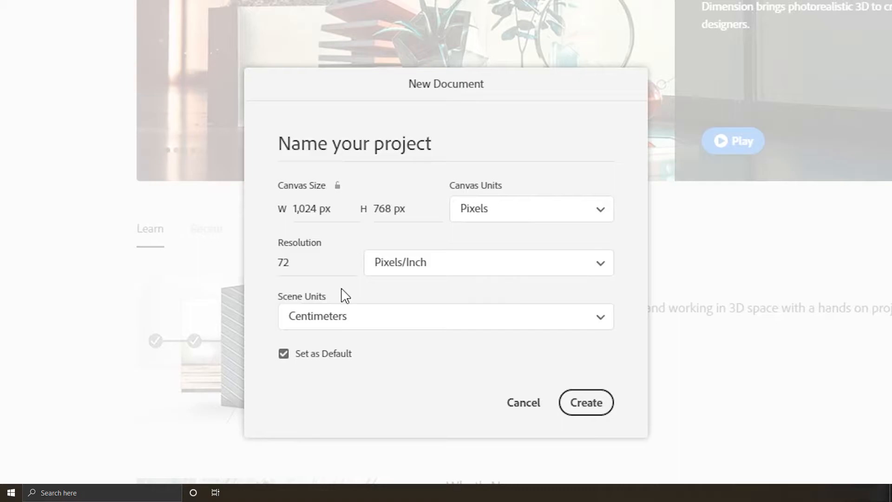
mouse_move(308, 275)
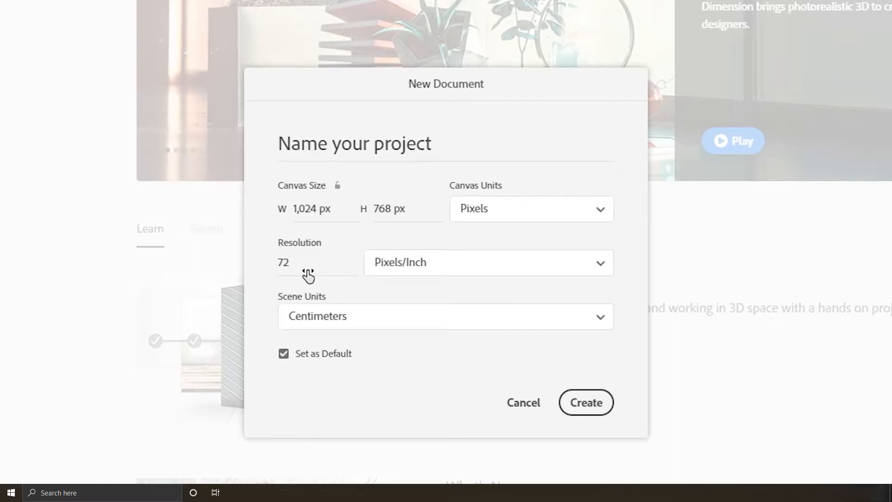
mouse_move(398, 278)
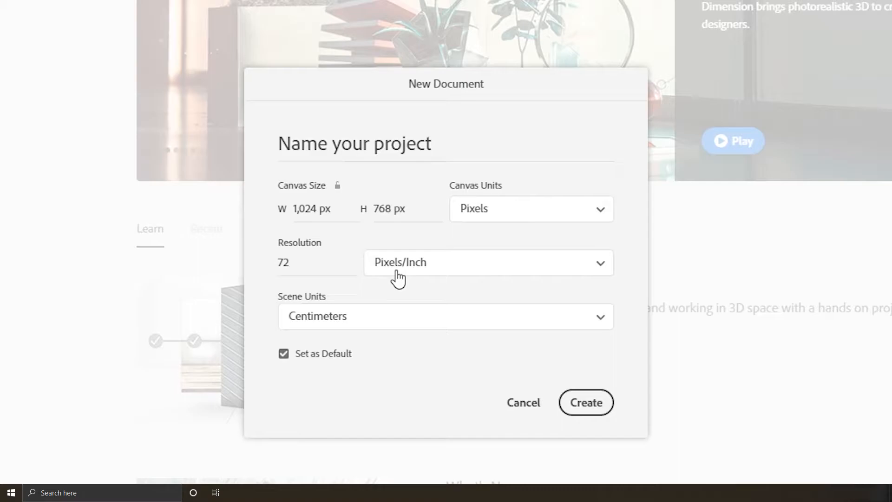
mouse_move(396, 313)
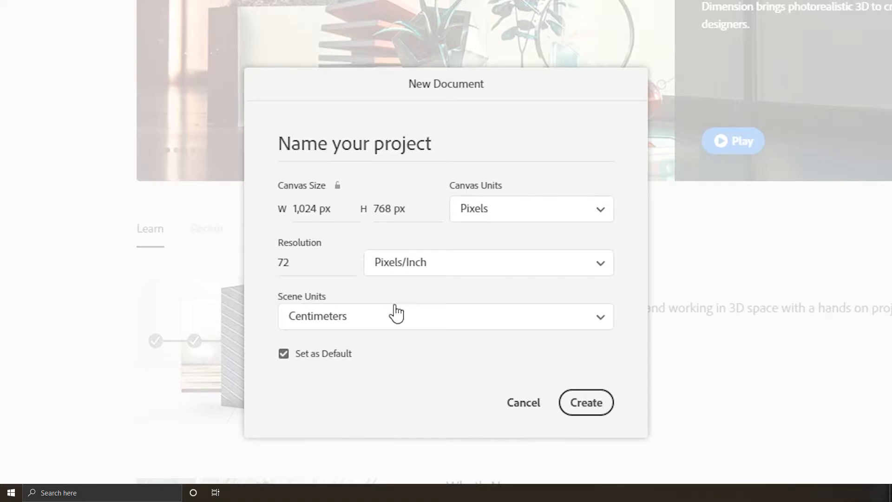
mouse_move(411, 344)
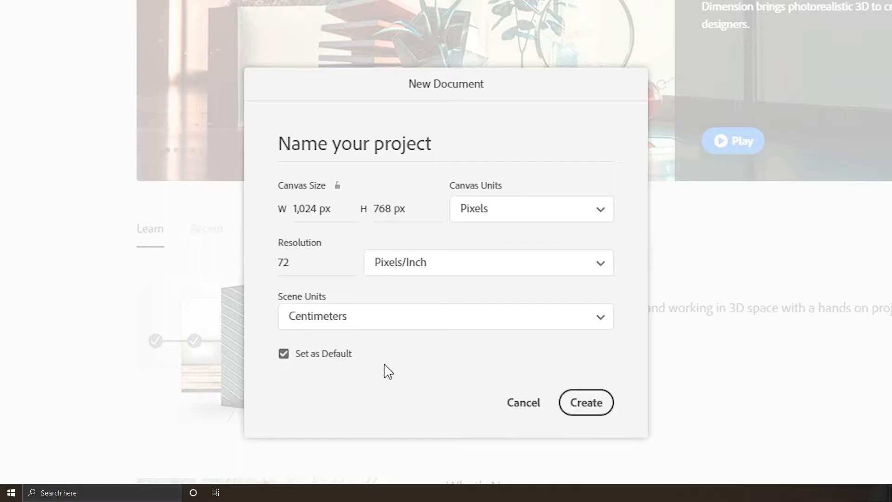
left_click(585, 403)
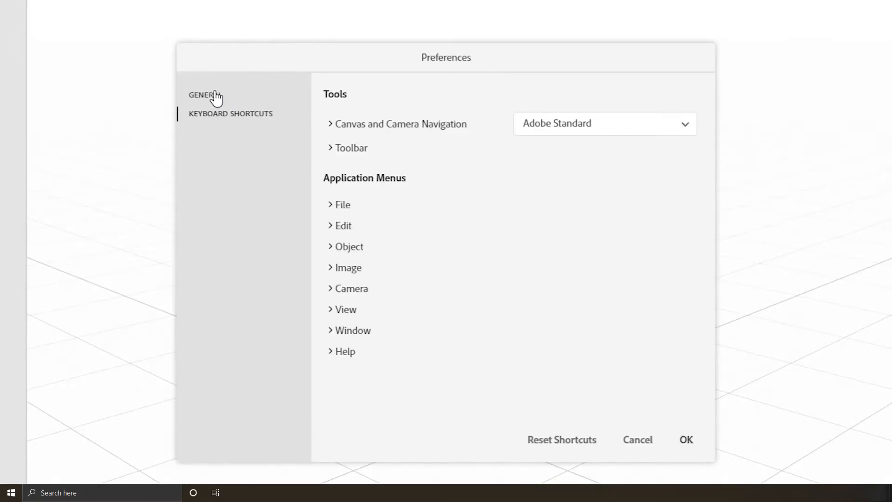
Set General preferences to English (United States), Dark theme and Condensed UI spacing
left_click(205, 94)
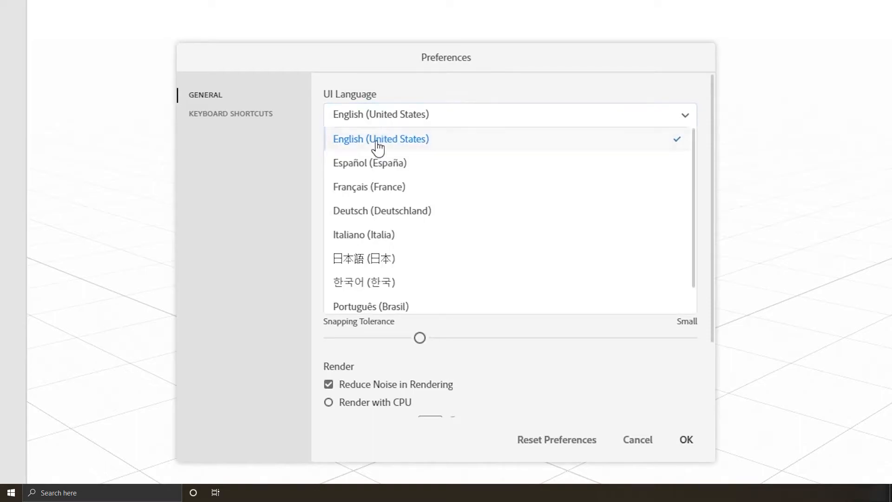
left_click(380, 139)
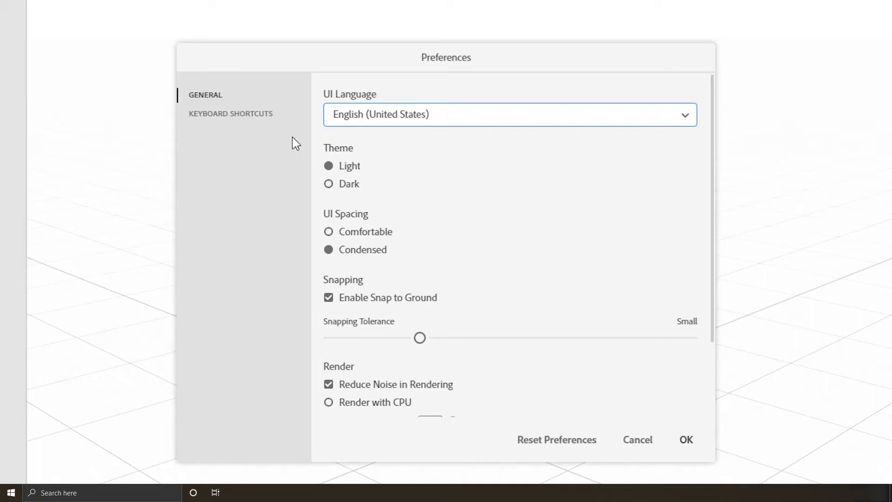
left_click(329, 183)
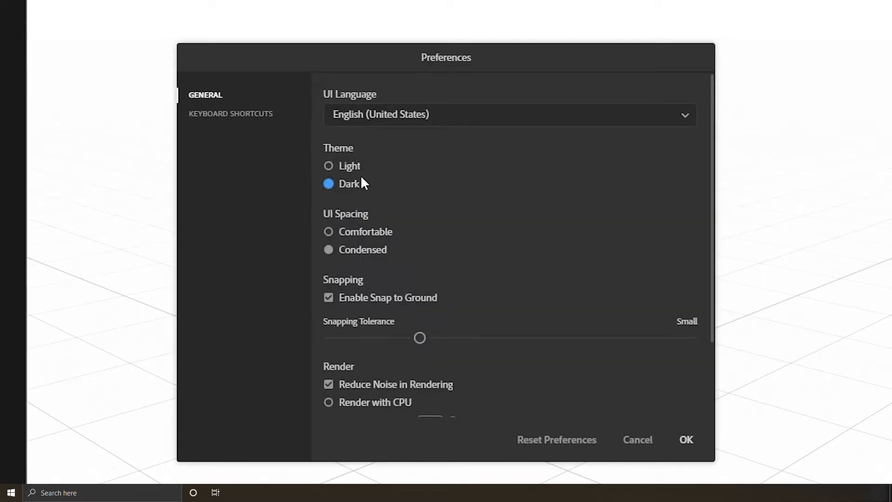
left_click(328, 249)
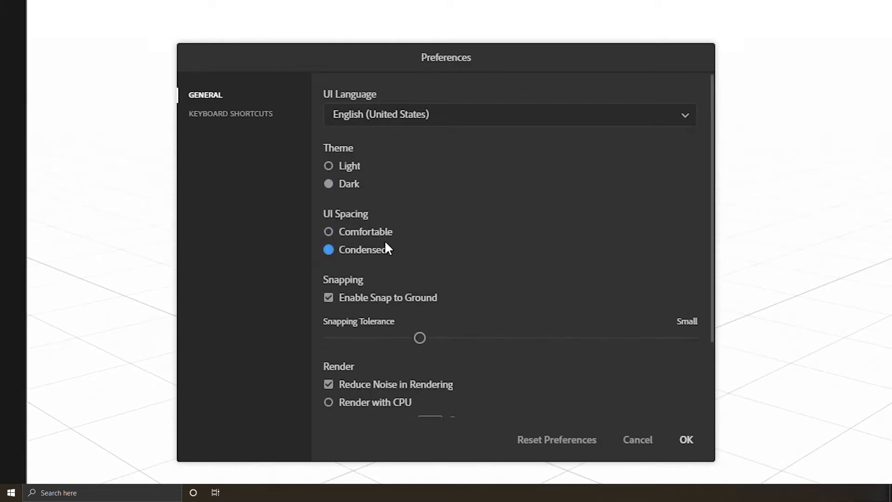
mouse_move(430, 237)
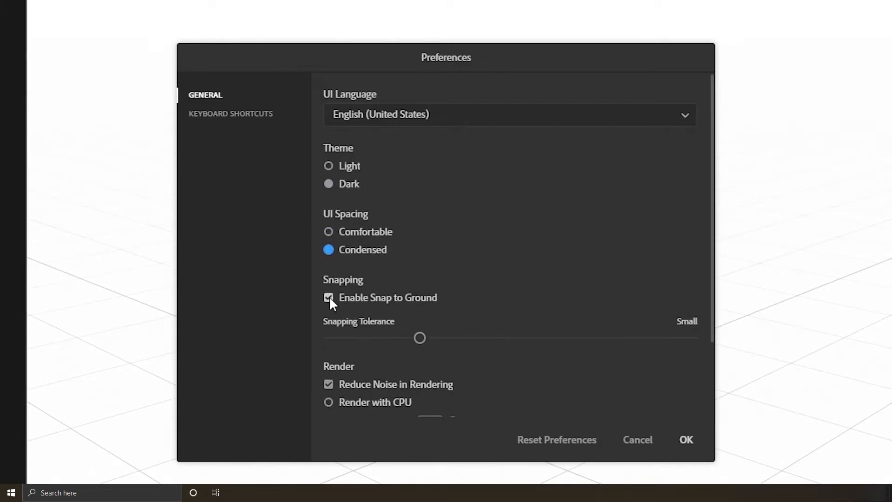
scroll("down", 3)
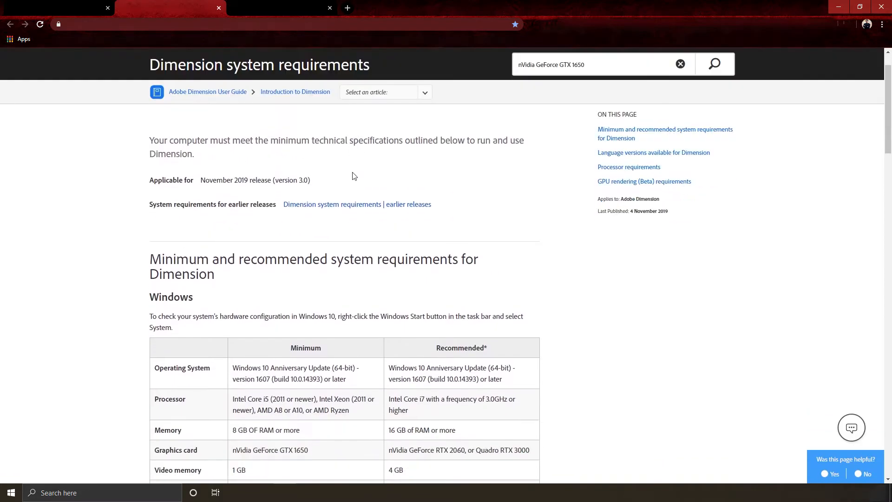
Scroll down to the Windows requirements table and its graphics card and memory rows
scroll("down", 3)
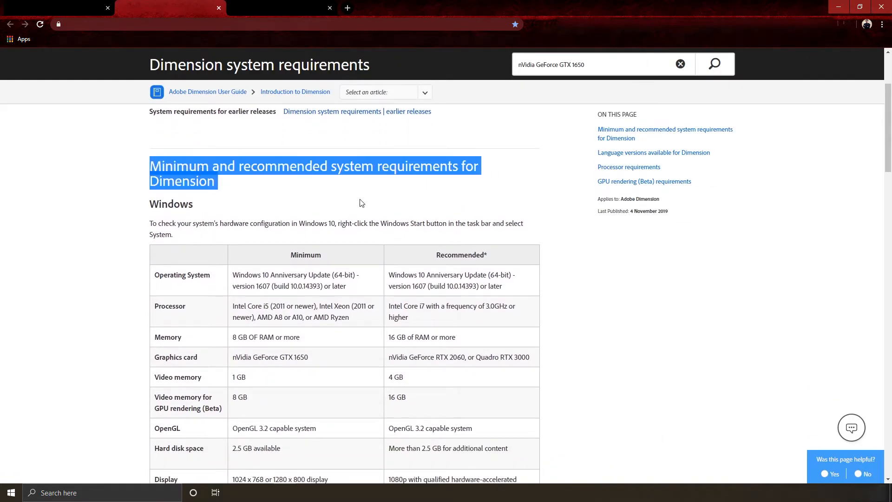
scroll("down", 3)
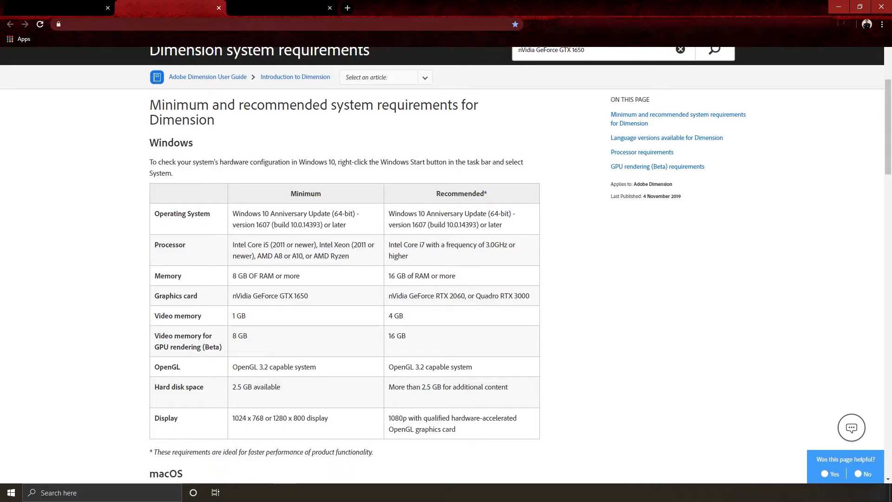
scroll("down", 3)
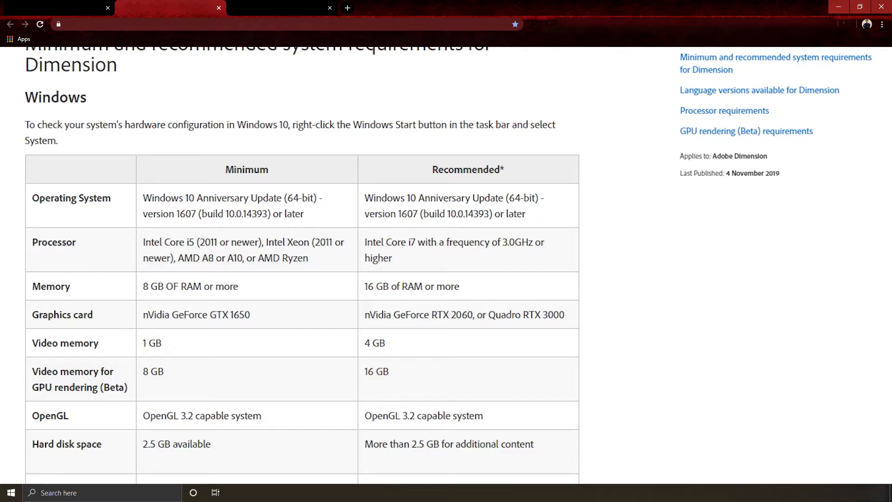
mouse_move(628, 93)
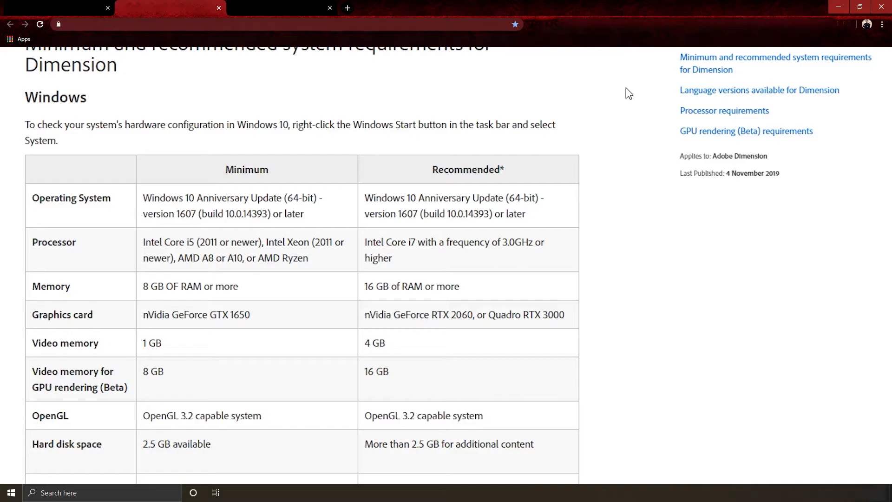
mouse_move(383, 93)
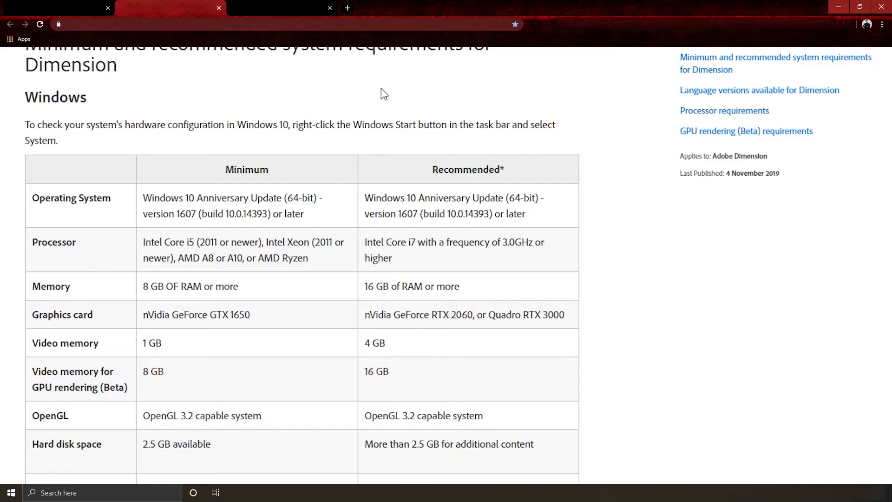
mouse_move(357, 86)
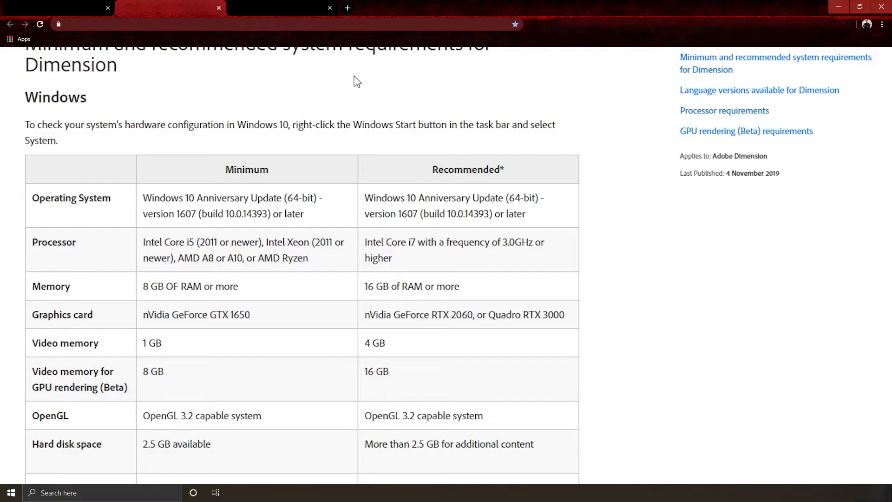
mouse_move(243, 103)
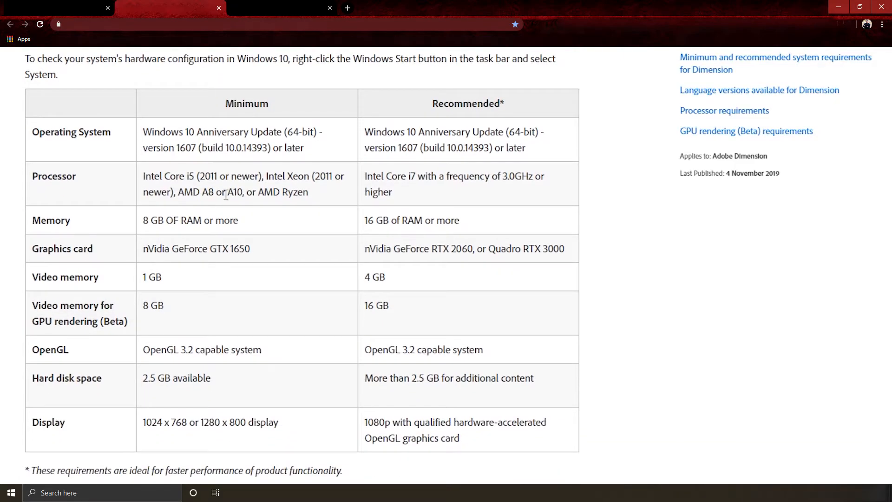
scroll("down", 3)
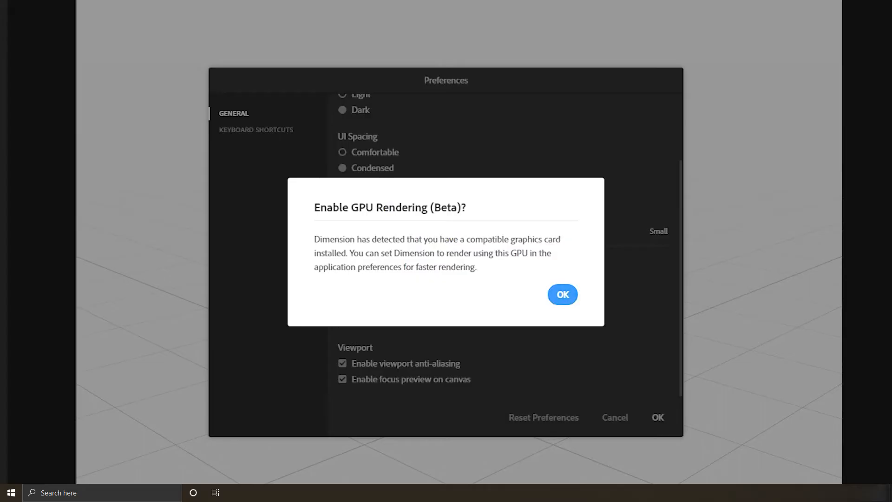
Dismiss the GPU rendering notice, review the Canvas and Camera Navigation and View shortcuts, and close Preferences
left_click(562, 295)
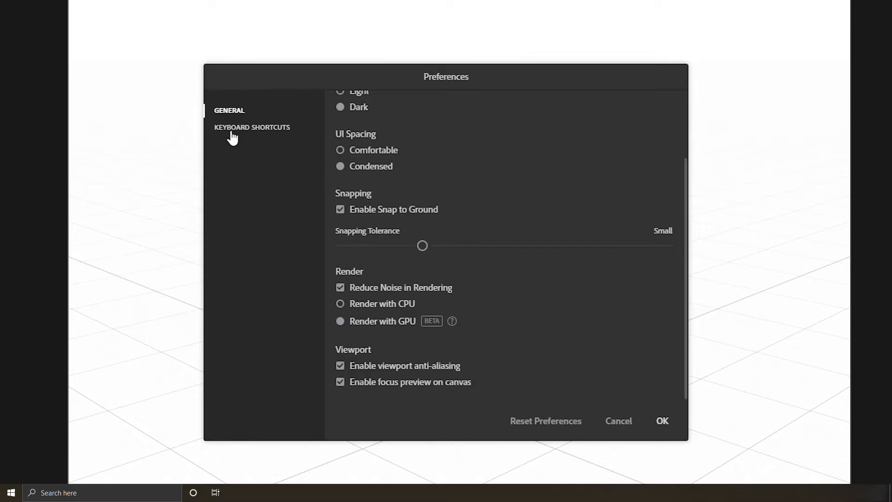
left_click(251, 127)
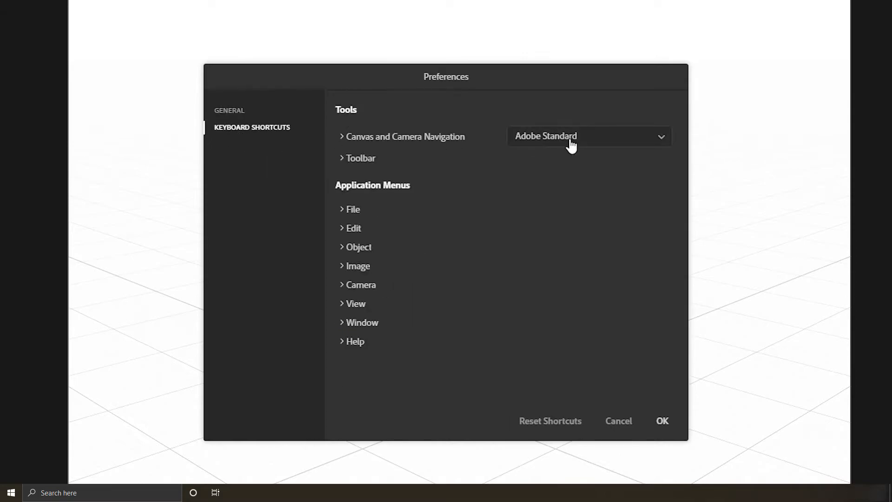
left_click(588, 136)
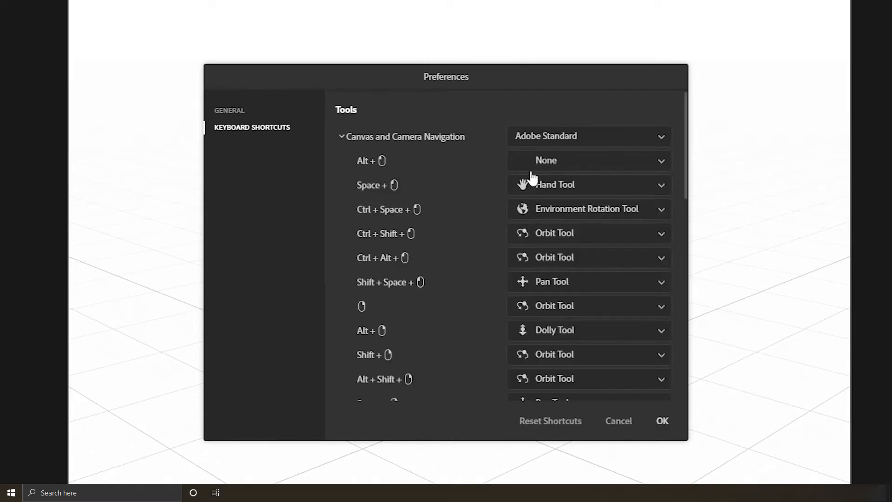
scroll("down", 3)
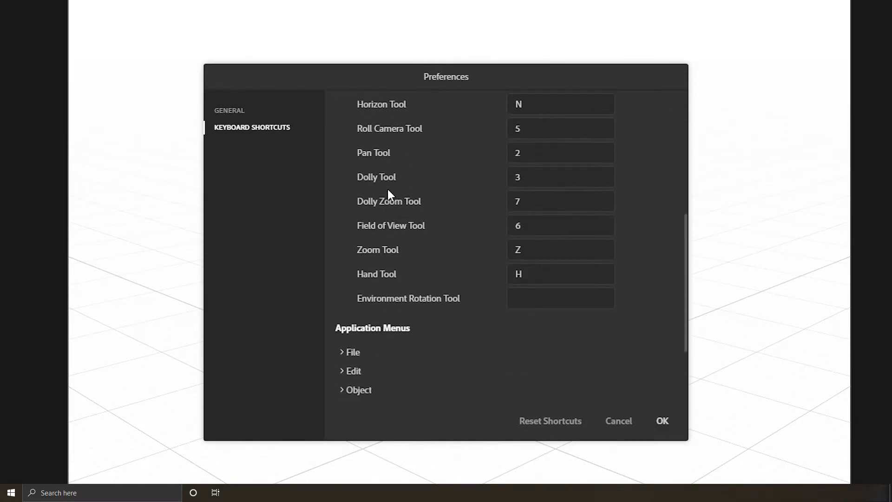
left_click(356, 304)
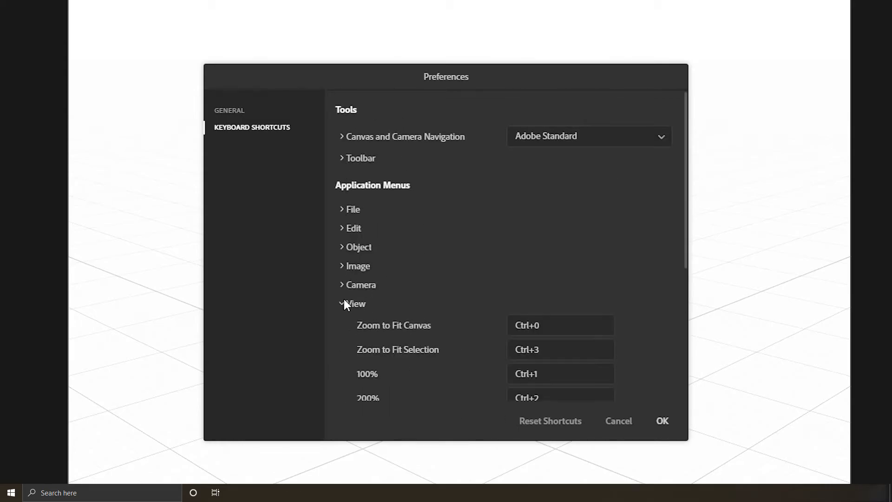
left_click(342, 303)
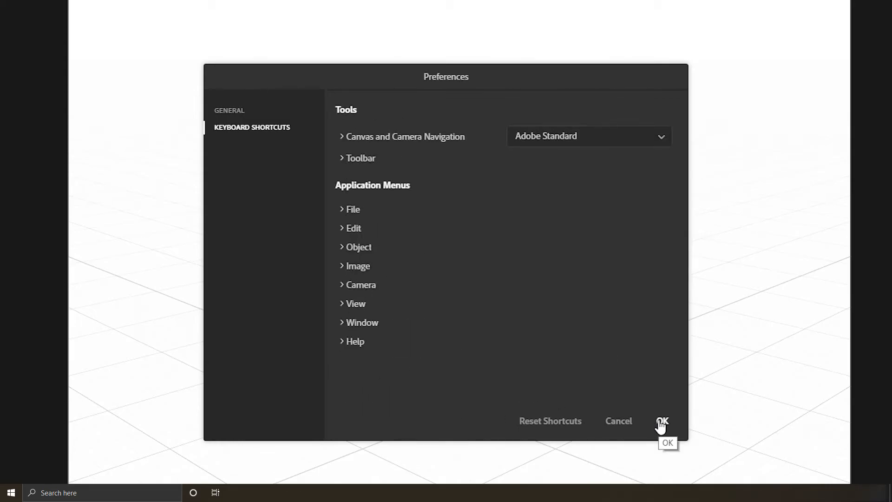
left_click(662, 421)
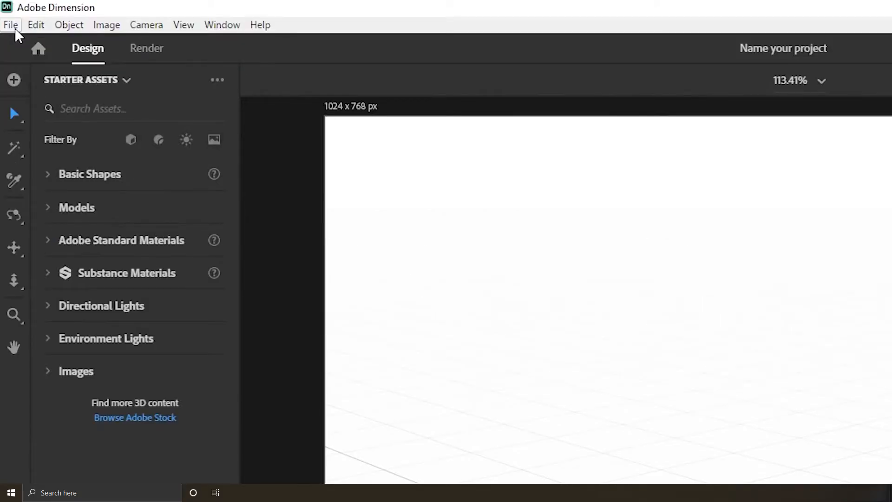
left_click(35, 24)
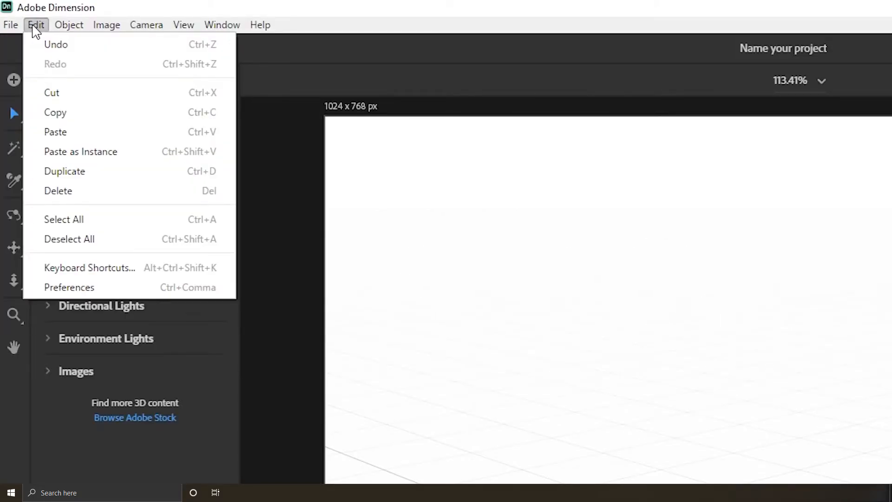
left_click(183, 25)
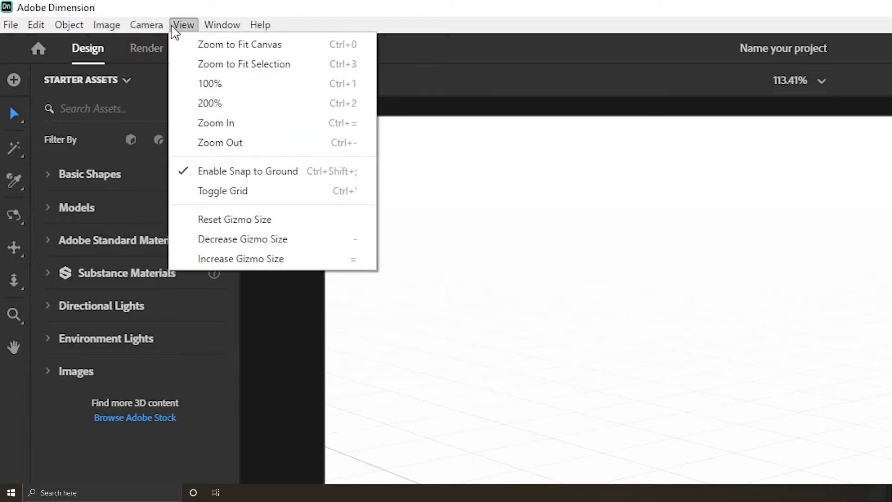
left_click(259, 25)
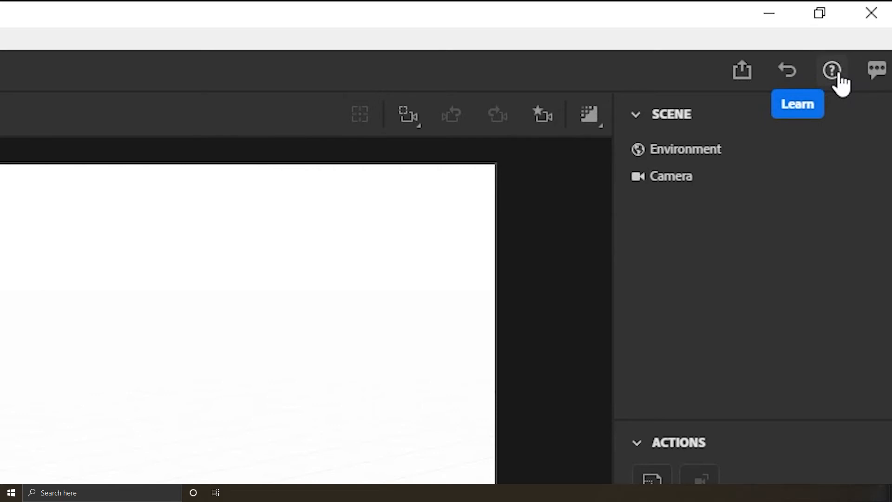
mouse_move(742, 71)
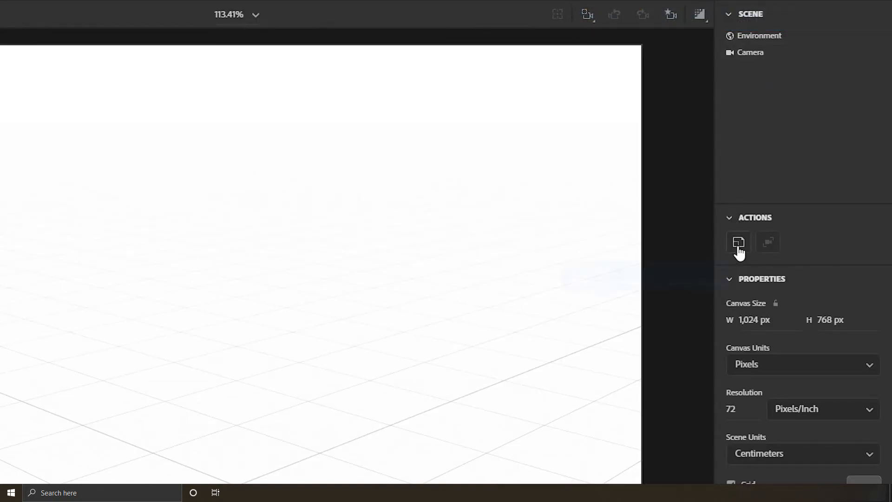
mouse_move(738, 243)
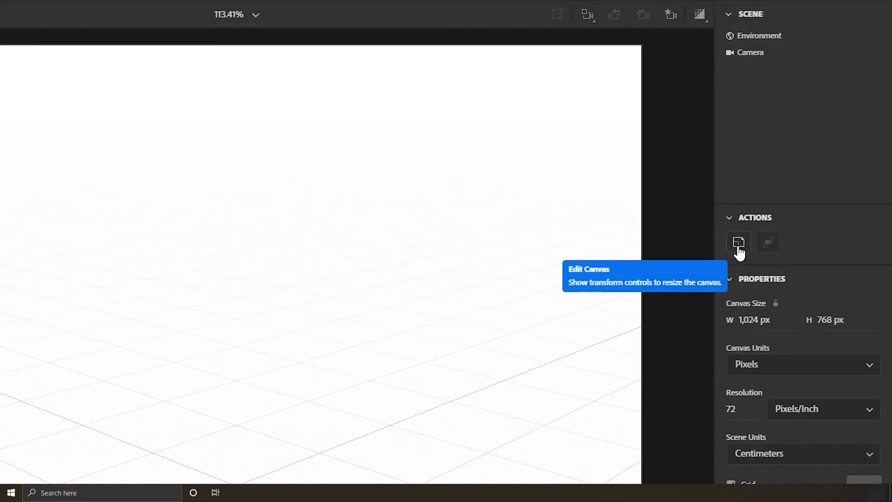
mouse_move(768, 242)
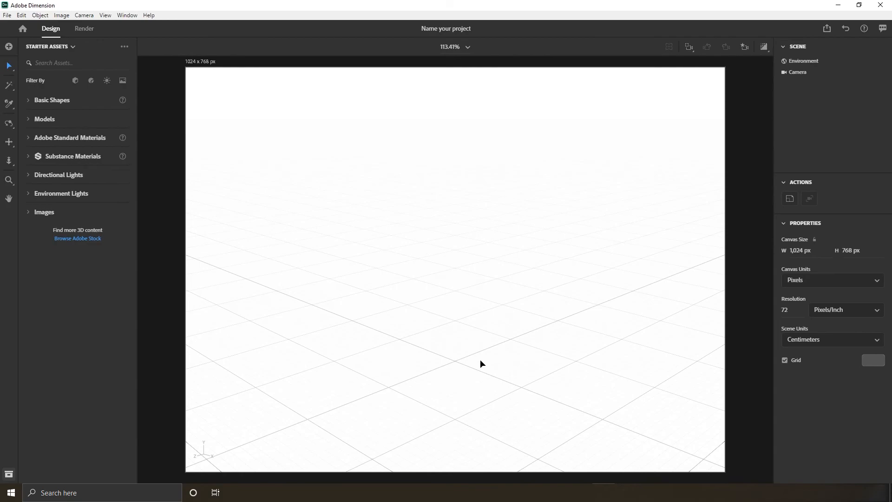
mouse_move(9, 474)
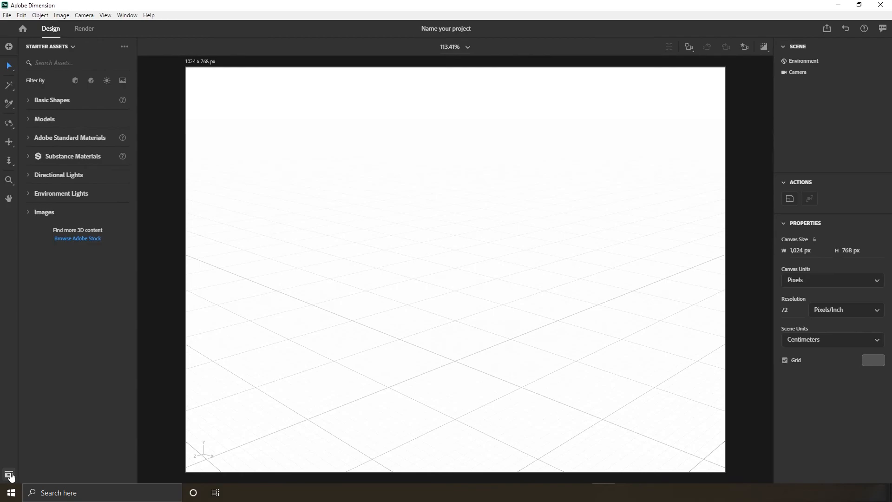